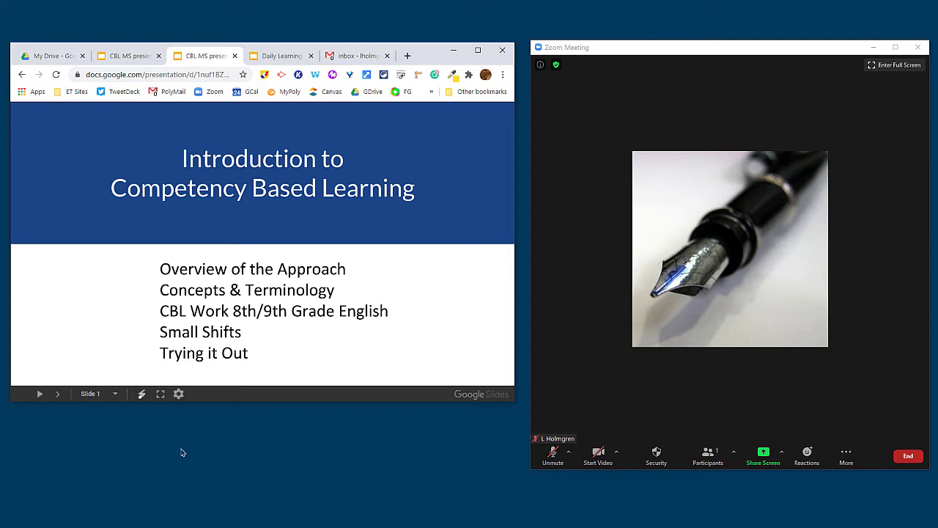
{"action": "mouse_move", "coordinate": [152, 450]}
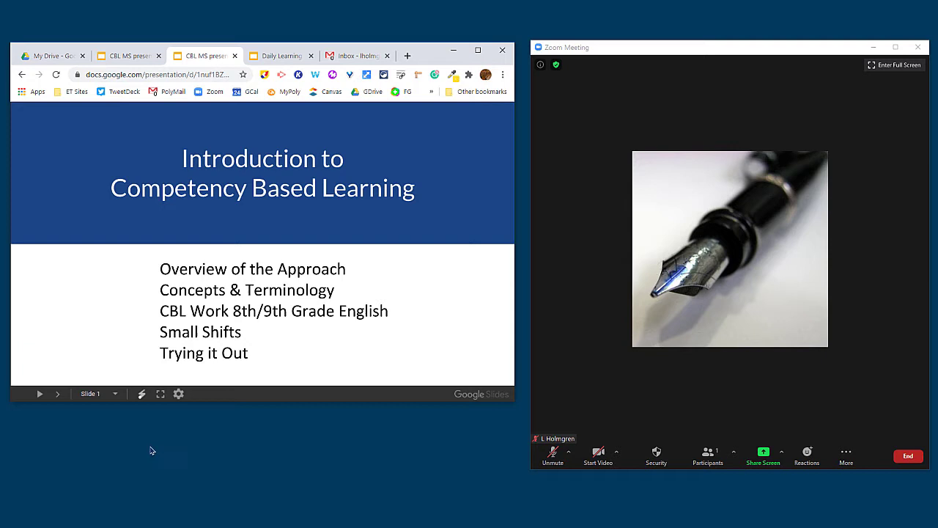
{"action": "mouse_move", "coordinate": [171, 450]}
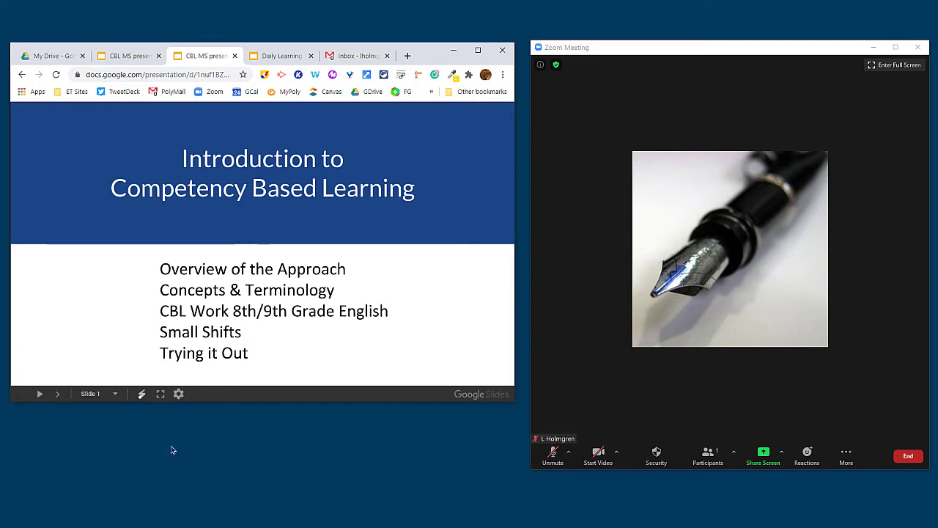
{"action": "mouse_move", "coordinate": [88, 405]}
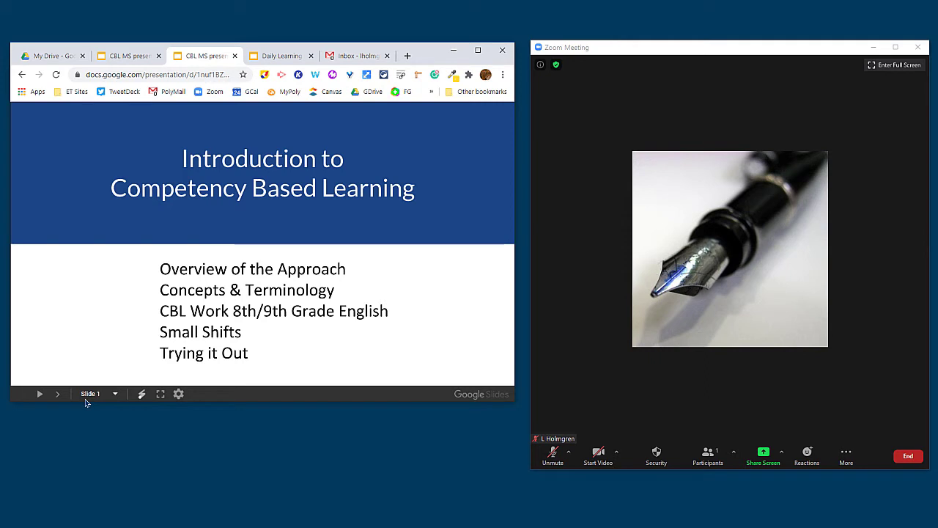
{"action": "mouse_move", "coordinate": [63, 369]}
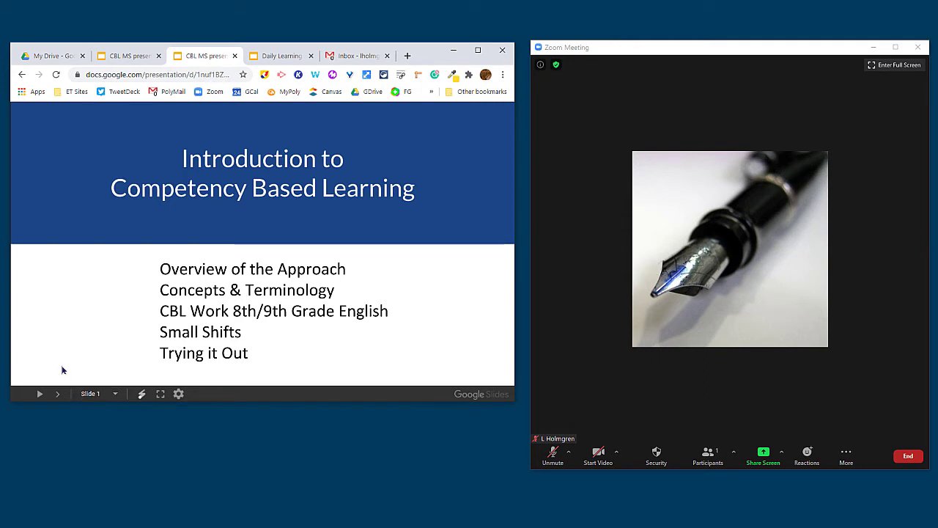
{"action": "mouse_move", "coordinate": [77, 387]}
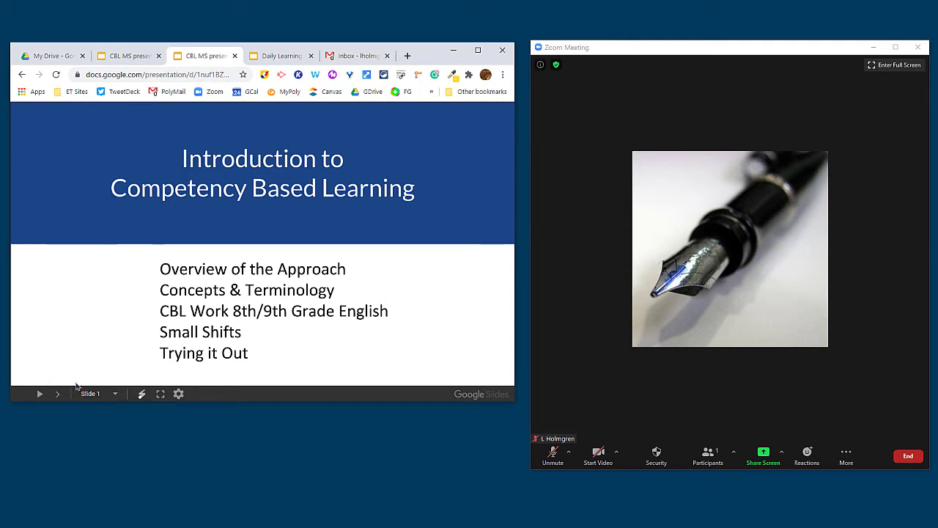
{"action": "mouse_move", "coordinate": [143, 430]}
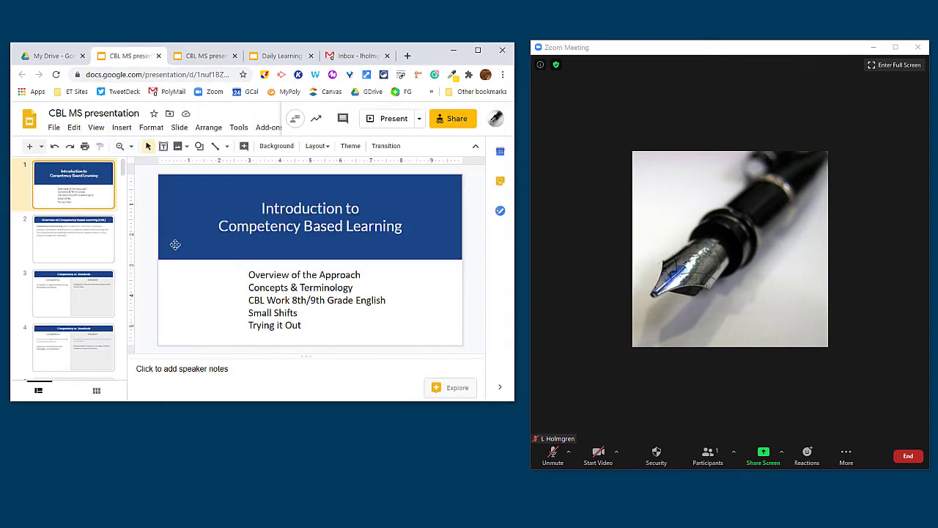
Copy the CBL MS presentation's view-only share link and close the sharing settings
{"action": "left_click", "coordinate": [452, 118]}
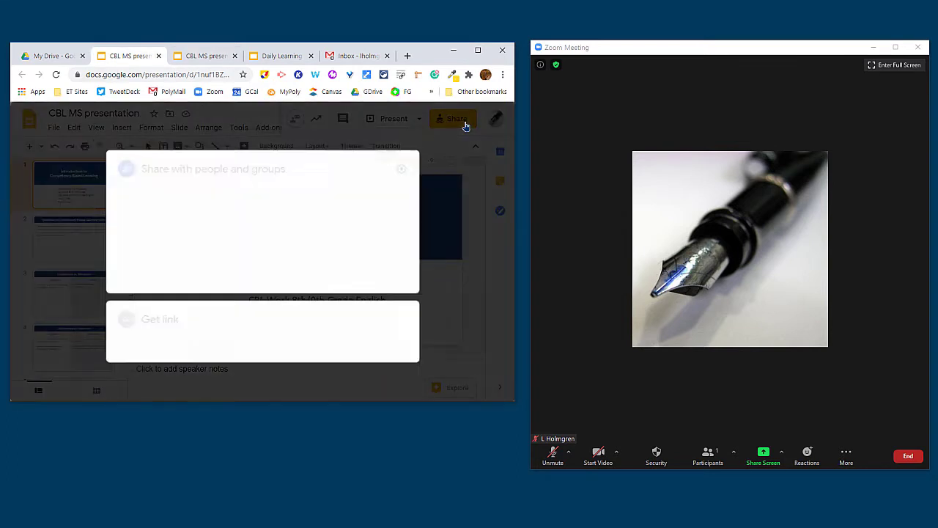
{"action": "left_click", "coordinate": [160, 319]}
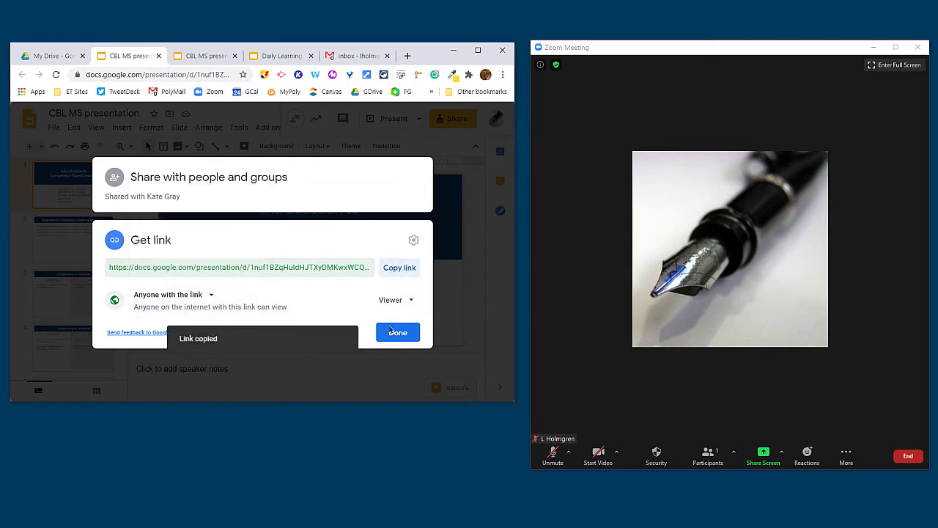
{"action": "left_click", "coordinate": [397, 332]}
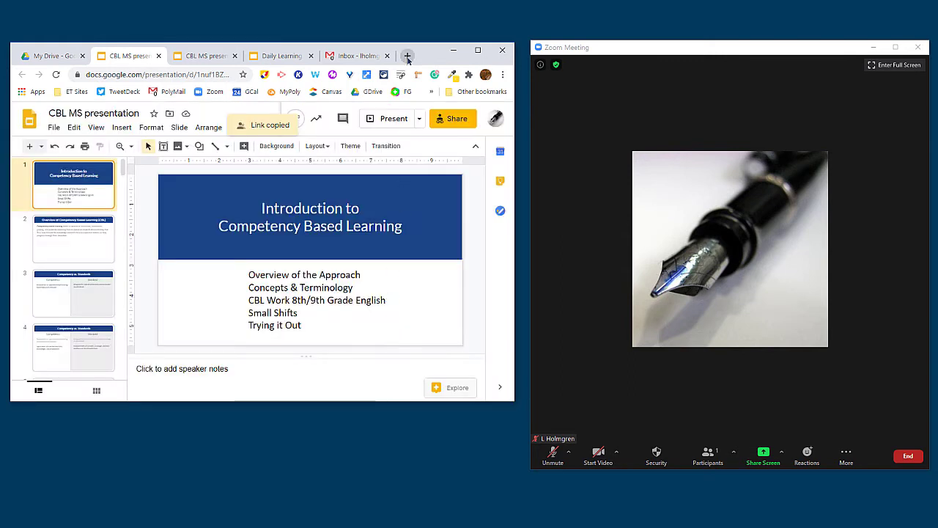
Open the copied link as a /preview URL in a new tab to show the title slide
{"action": "left_click", "coordinate": [407, 56]}
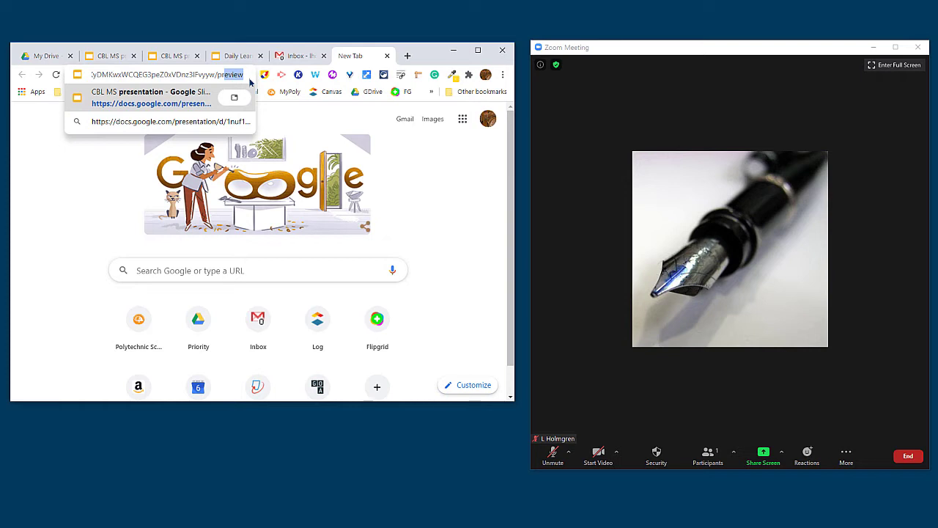
{"action": "left_click", "coordinate": [161, 97]}
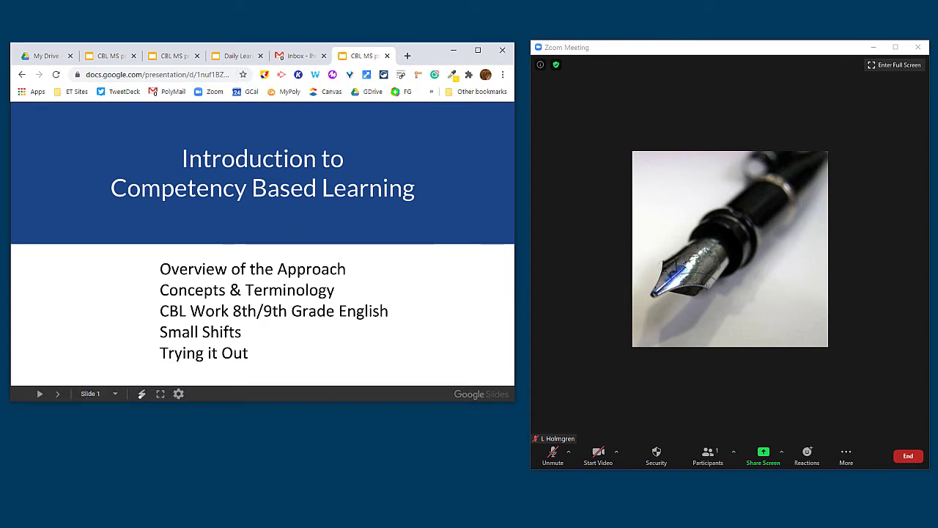
{"action": "mouse_move", "coordinate": [86, 445]}
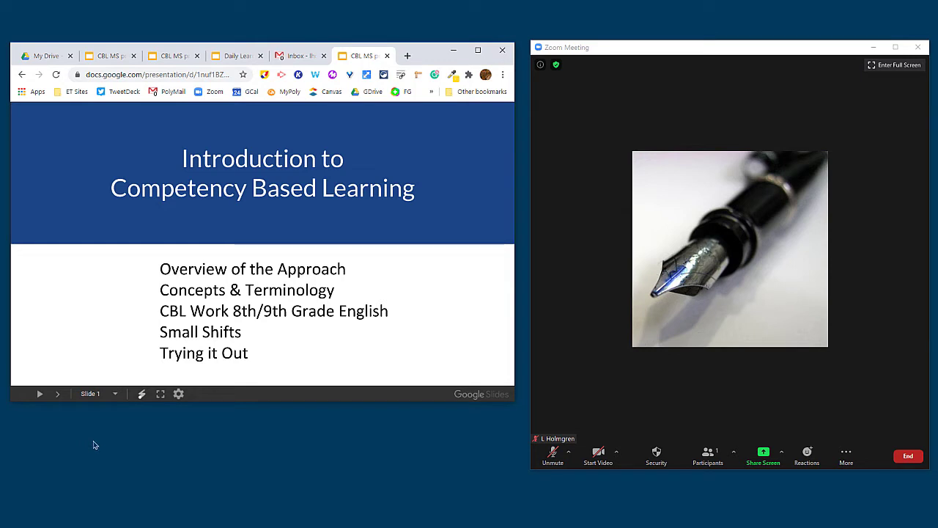
Share a Portion of Screen from Zoom's Advanced sharing options
{"action": "left_click", "coordinate": [763, 452]}
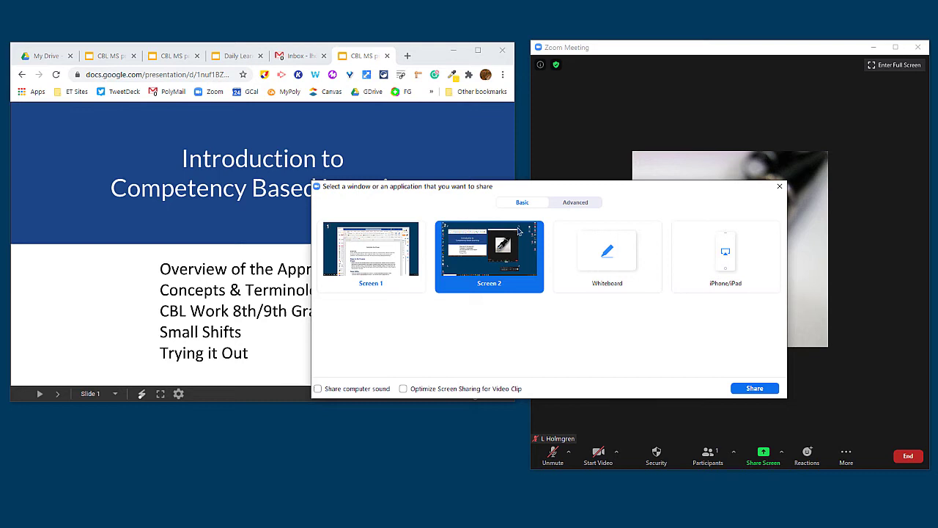
{"action": "mouse_move", "coordinate": [480, 260]}
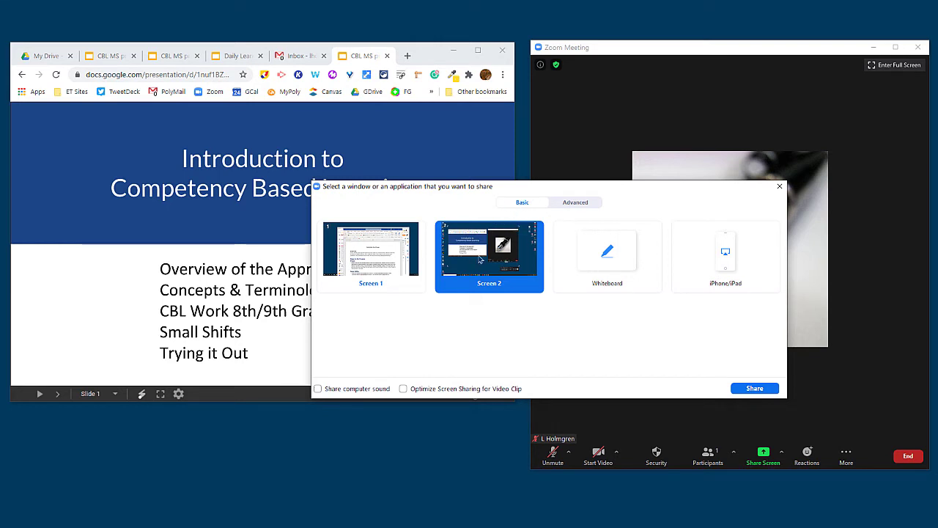
{"action": "mouse_move", "coordinate": [489, 251]}
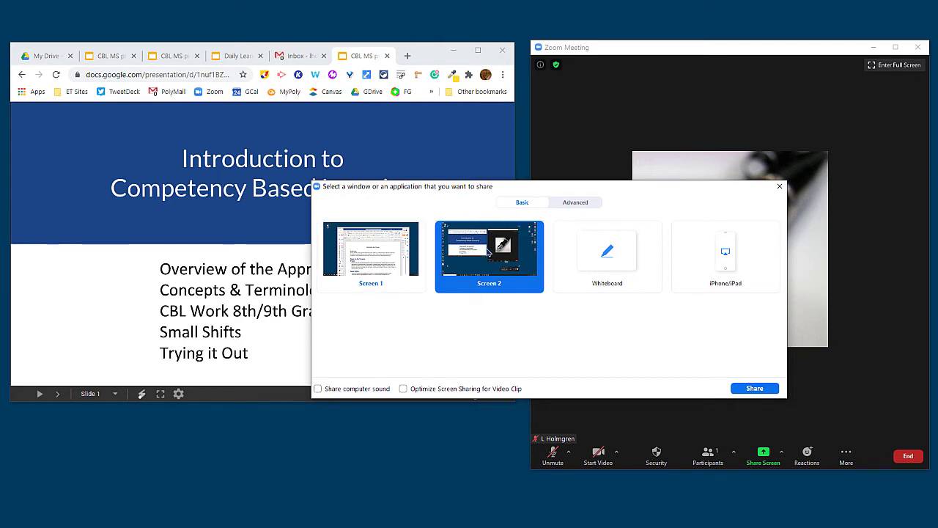
{"action": "left_click", "coordinate": [575, 202]}
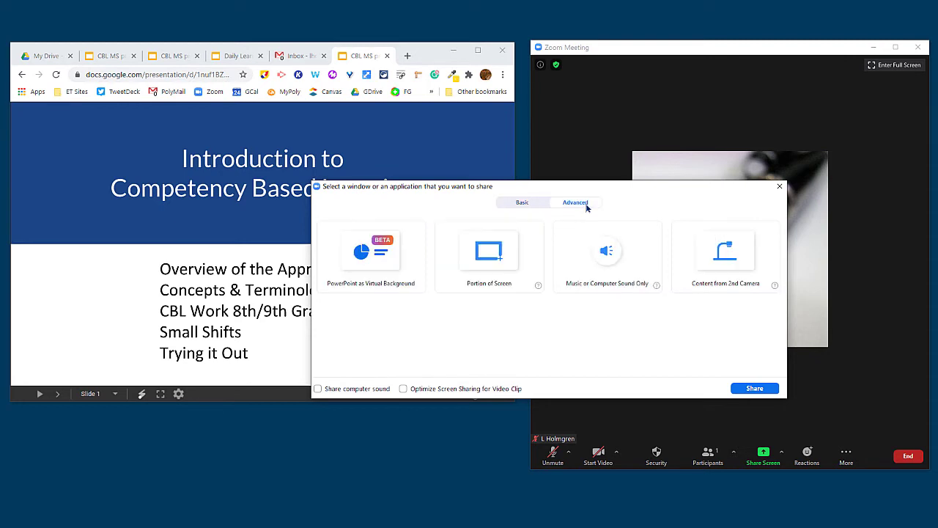
{"action": "left_click", "coordinate": [489, 253]}
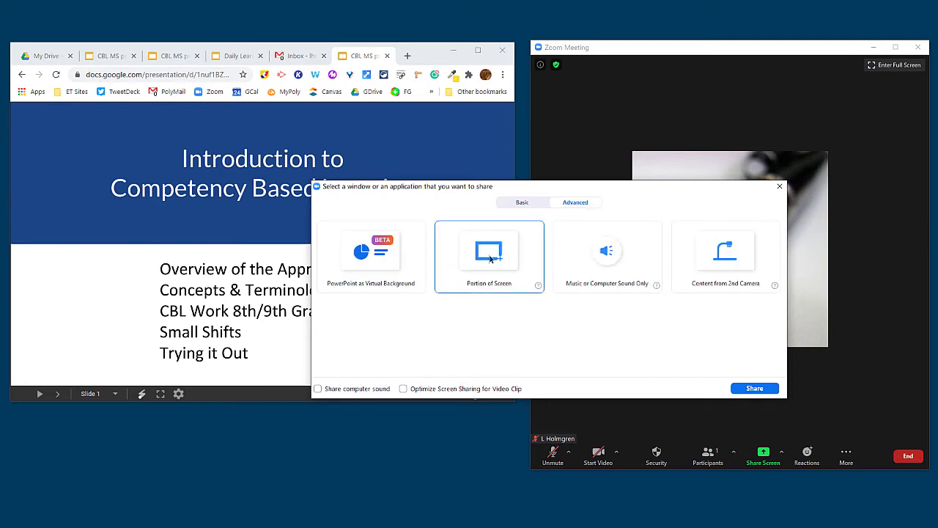
{"action": "left_click", "coordinate": [489, 253]}
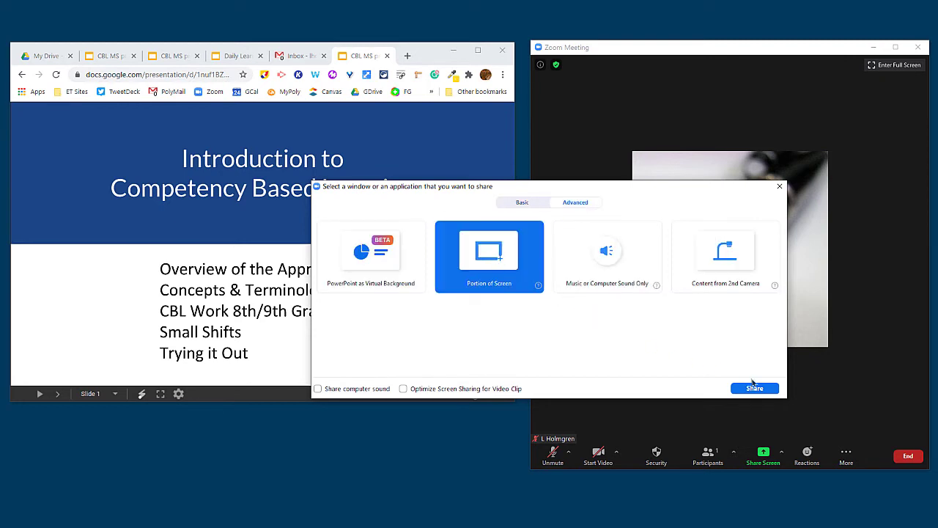
{"action": "left_click", "coordinate": [754, 387]}
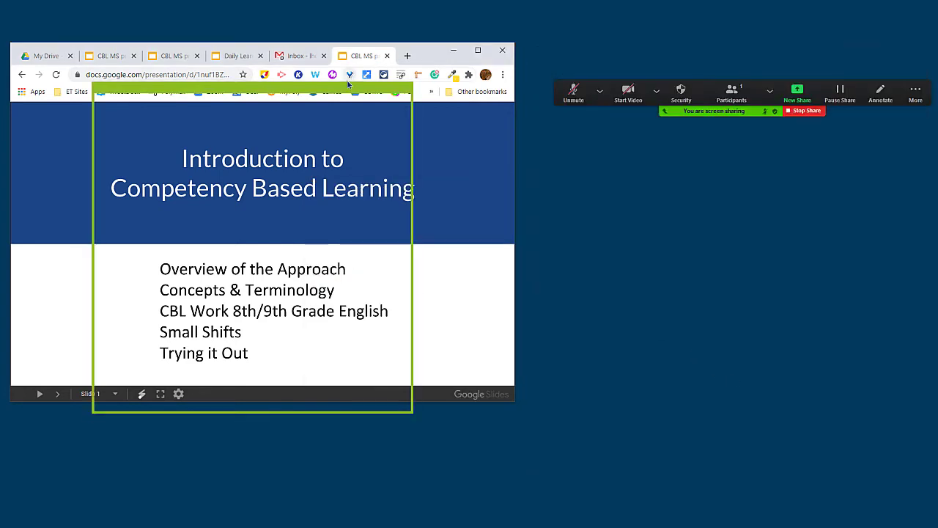
Resize the green share frame to enclose the CBL MS title slide preview
{"action": "left_click", "coordinate": [841, 92]}
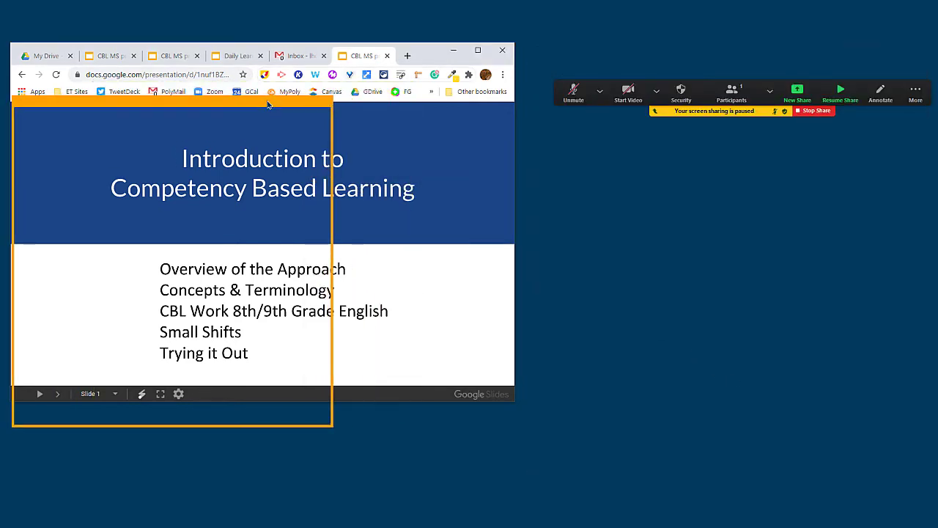
{"action": "left_click", "coordinate": [840, 92]}
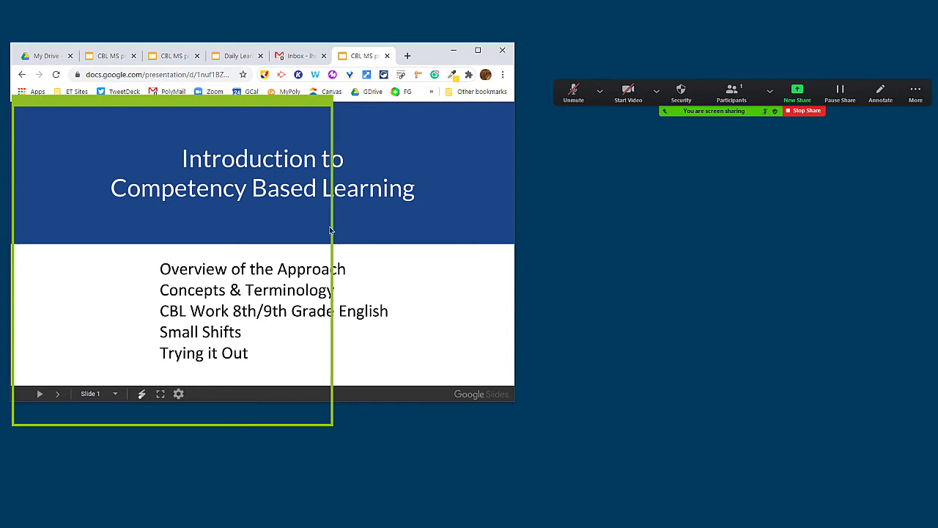
{"action": "left_click", "coordinate": [840, 90]}
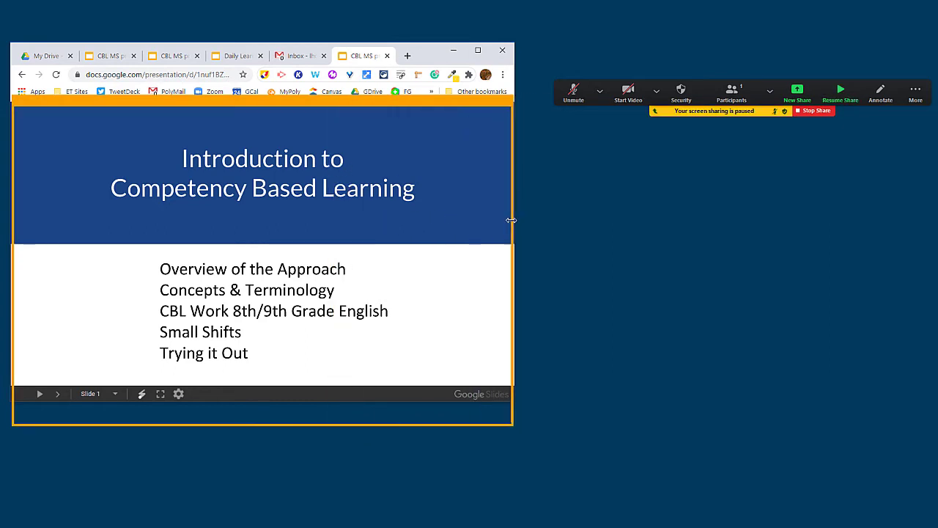
{"action": "left_click", "coordinate": [841, 92]}
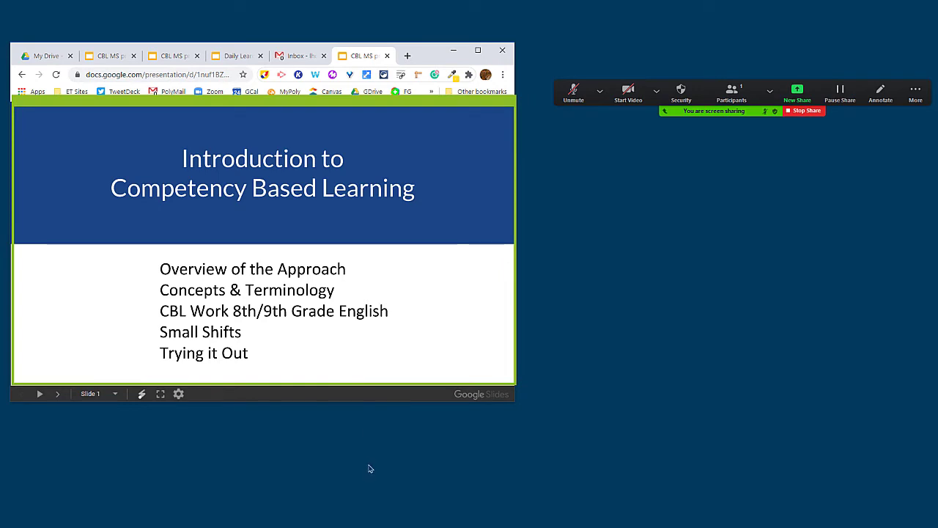
{"action": "mouse_move", "coordinate": [406, 336]}
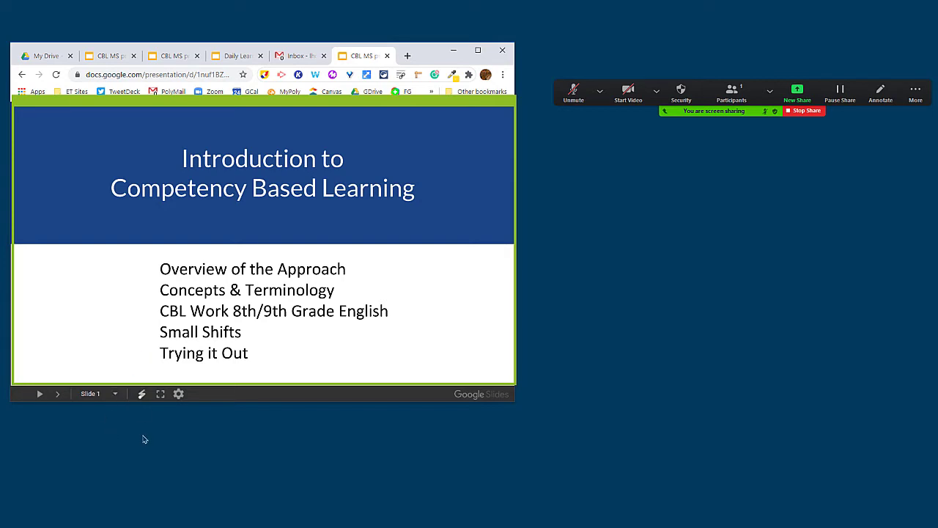
{"action": "mouse_move", "coordinate": [142, 404]}
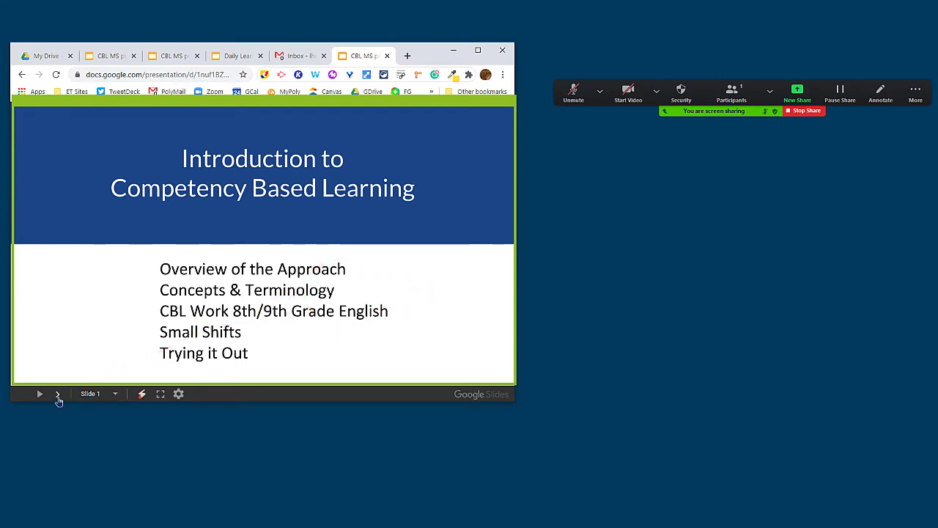
{"action": "mouse_move", "coordinate": [57, 398]}
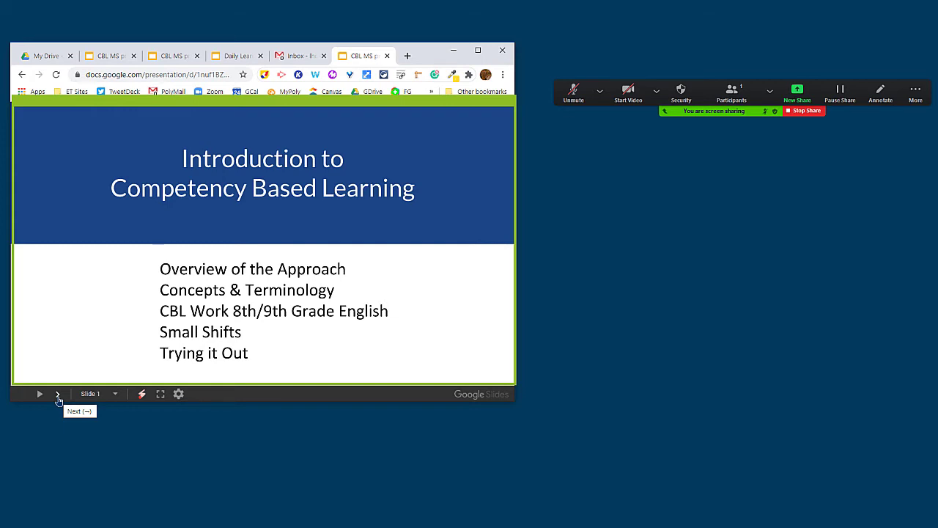
Advance the preview to slide 3, Competency vs. Standards, and stop the Zoom share
{"action": "left_click", "coordinate": [58, 394]}
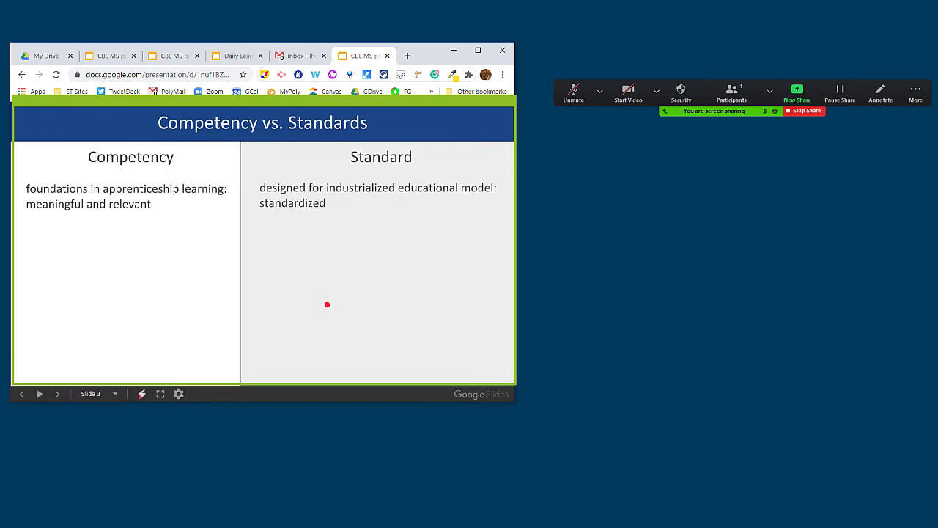
{"action": "left_click", "coordinate": [22, 394]}
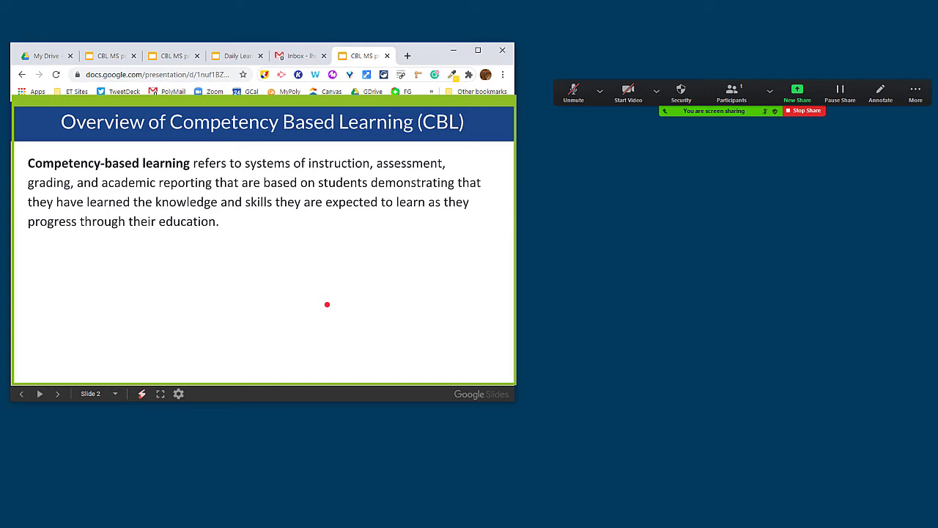
{"action": "left_click", "coordinate": [58, 394]}
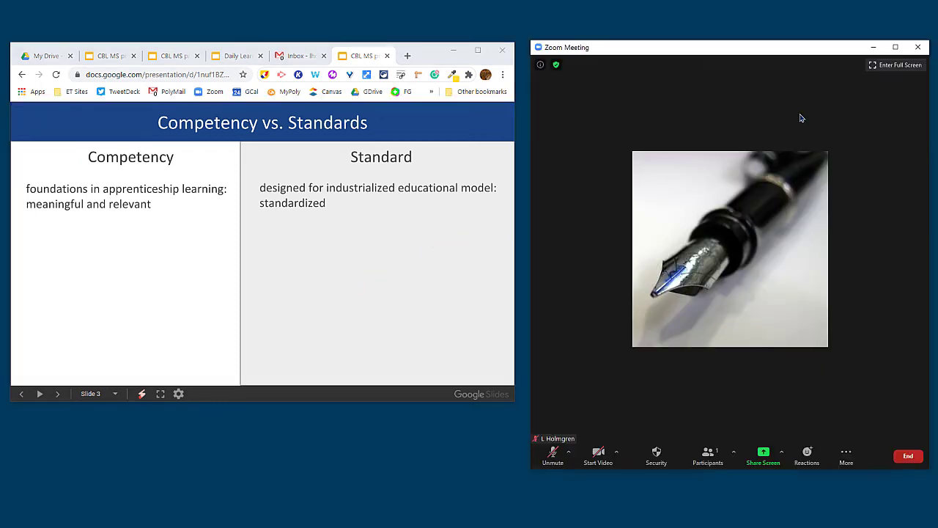
{"action": "mouse_move", "coordinate": [756, 356]}
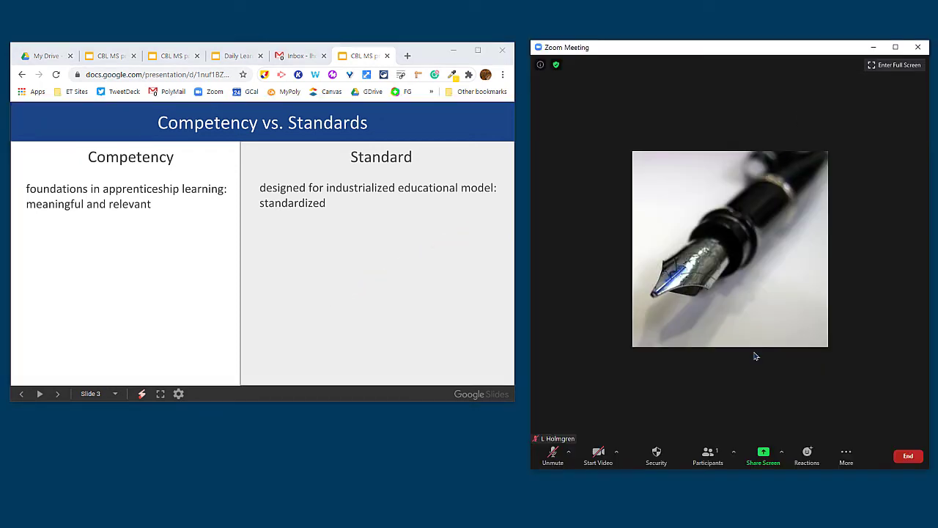
{"action": "mouse_move", "coordinate": [806, 441]}
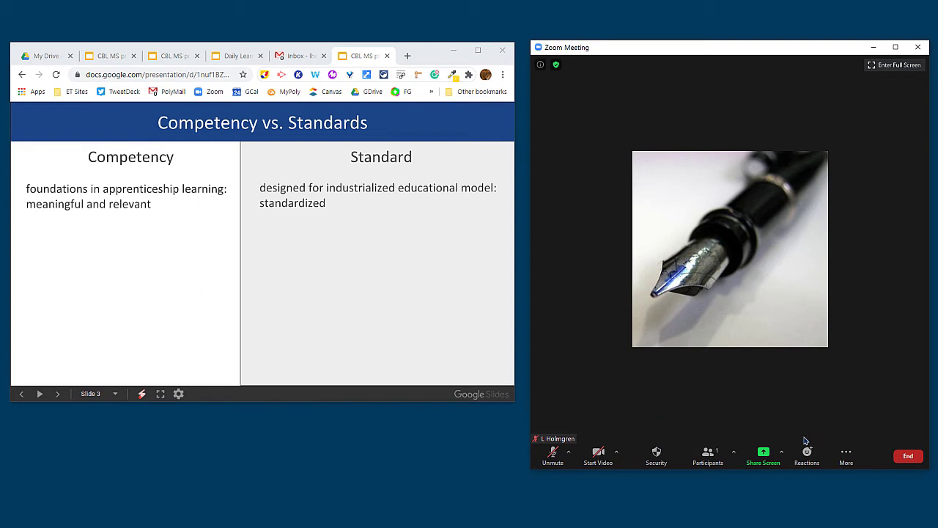
{"action": "mouse_move", "coordinate": [723, 456]}
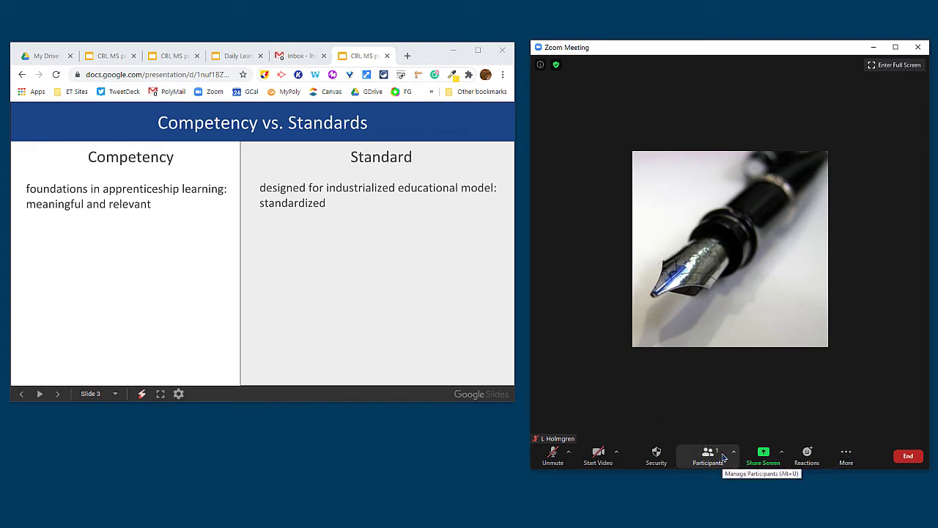
{"action": "mouse_move", "coordinate": [764, 452]}
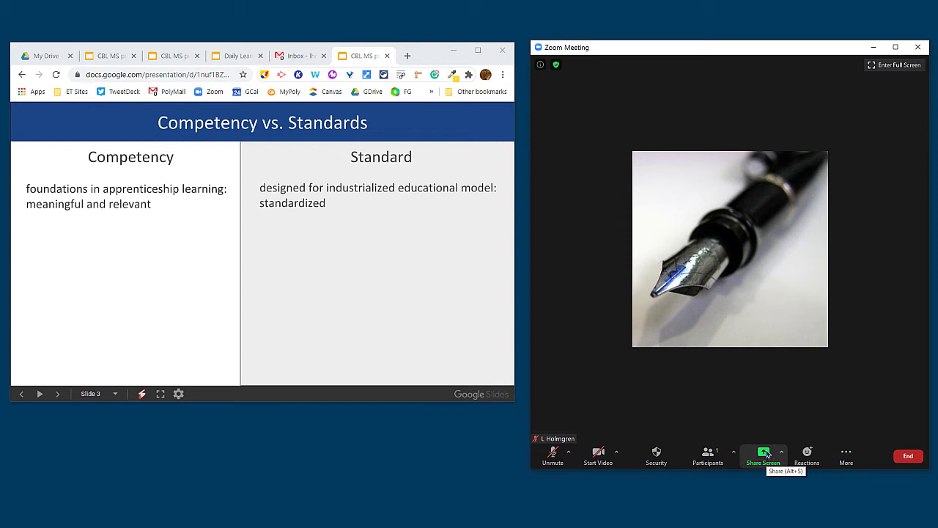
{"action": "left_click", "coordinate": [763, 452]}
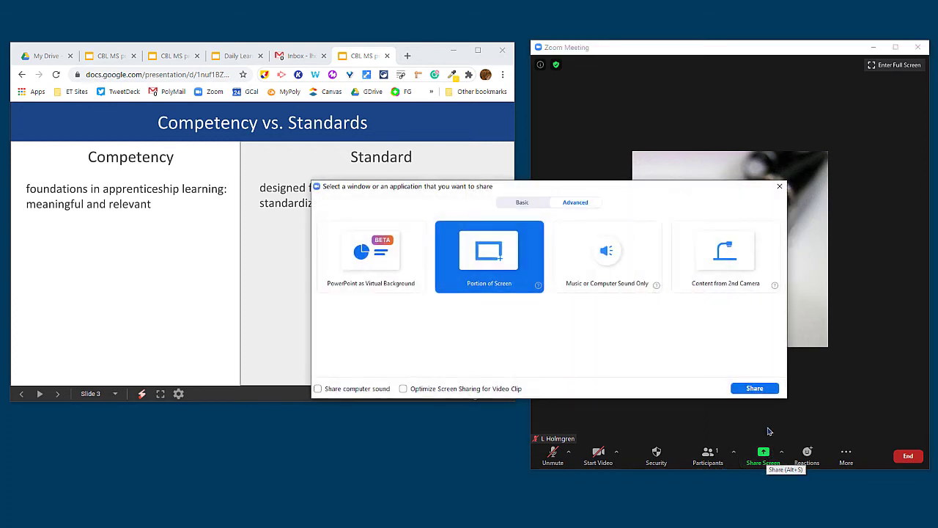
{"action": "left_click", "coordinate": [754, 388]}
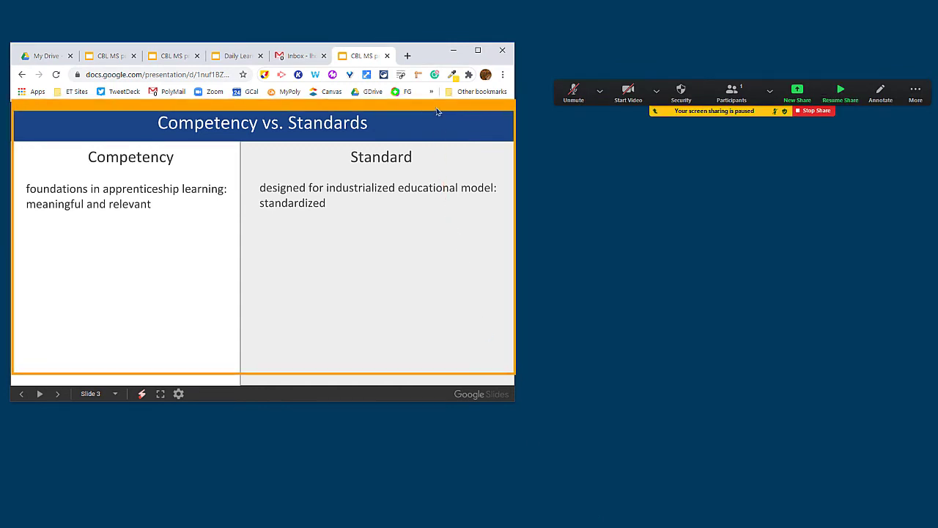
{"action": "left_click", "coordinate": [840, 92]}
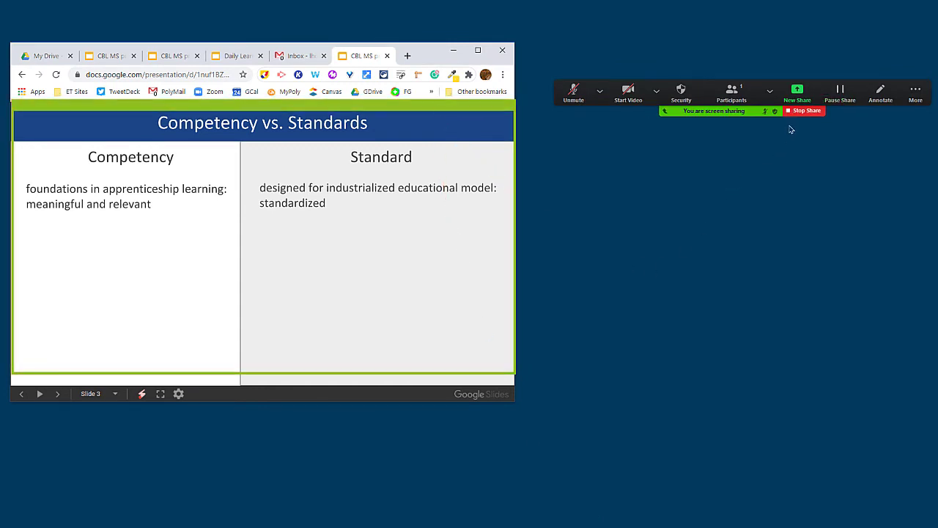
{"action": "left_click", "coordinate": [656, 90]}
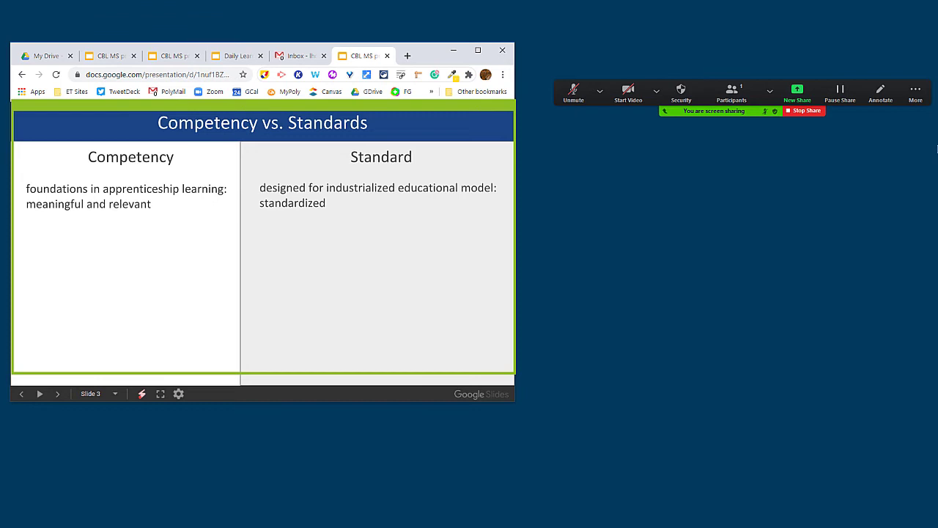
{"action": "mouse_move", "coordinate": [784, 240]}
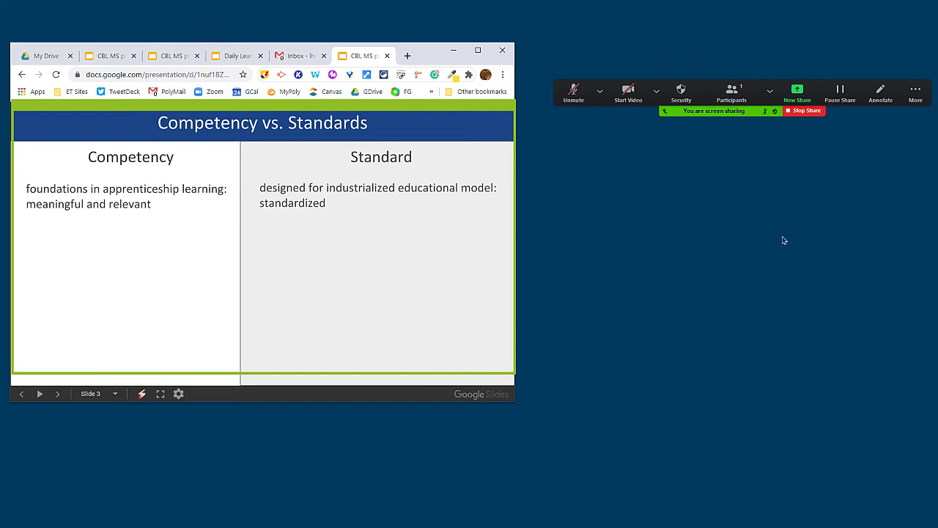
{"action": "mouse_move", "coordinate": [672, 327]}
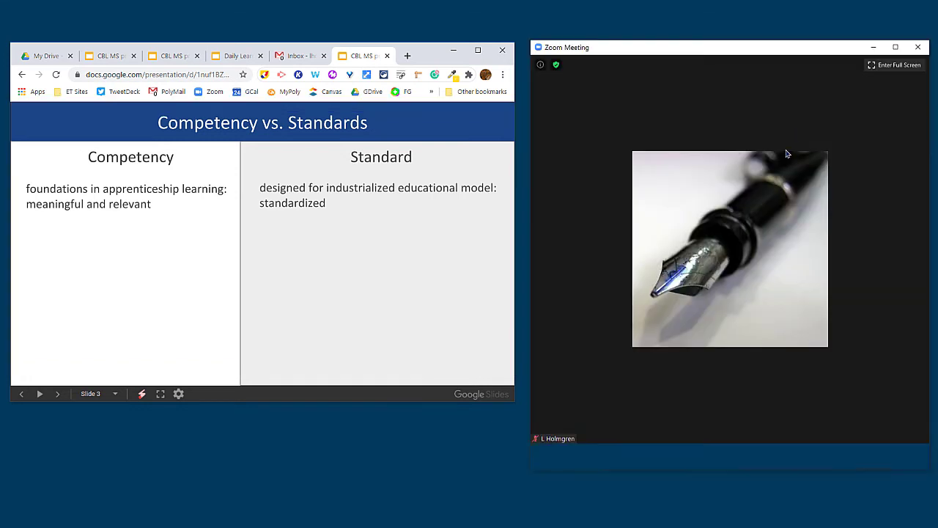
{"action": "mouse_move", "coordinate": [436, 486]}
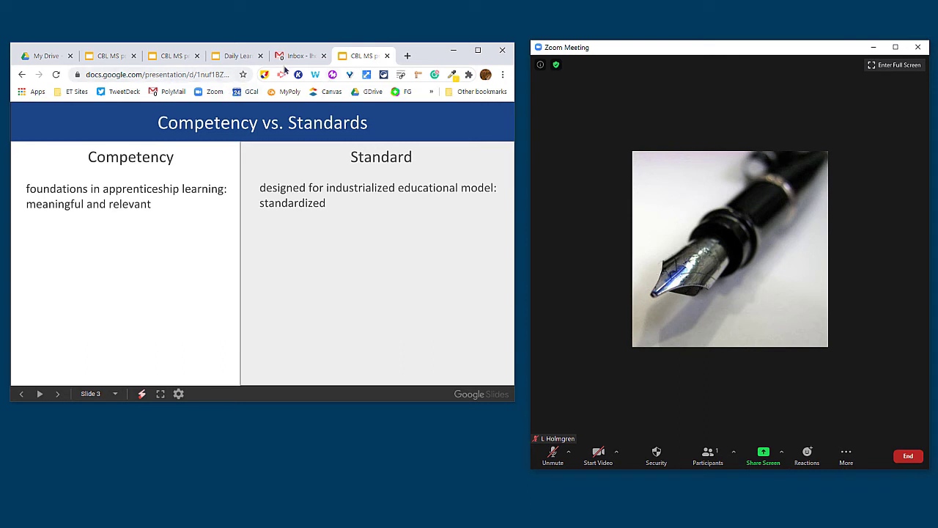
Switch to Gmail and reopen the Keep panel to show the Quick Links note
{"action": "left_click", "coordinate": [297, 55]}
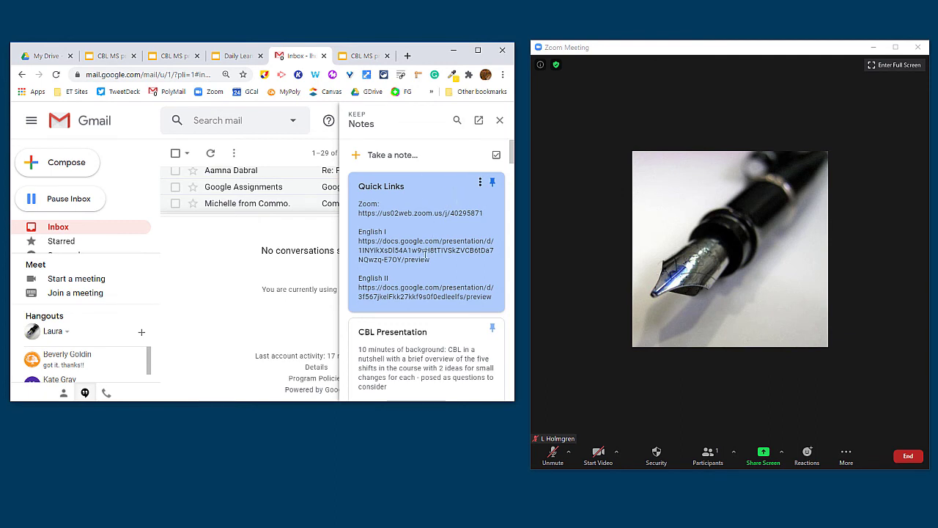
{"action": "mouse_move", "coordinate": [499, 120]}
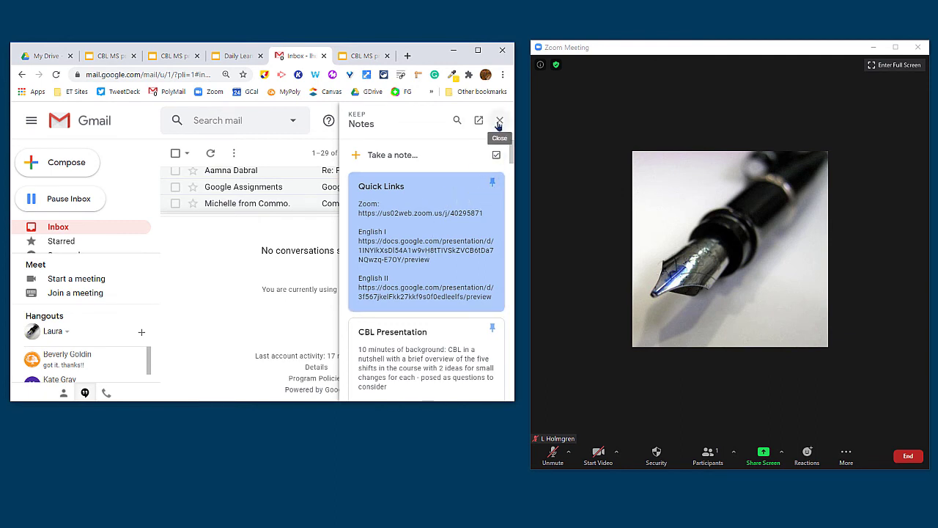
{"action": "left_click", "coordinate": [499, 120]}
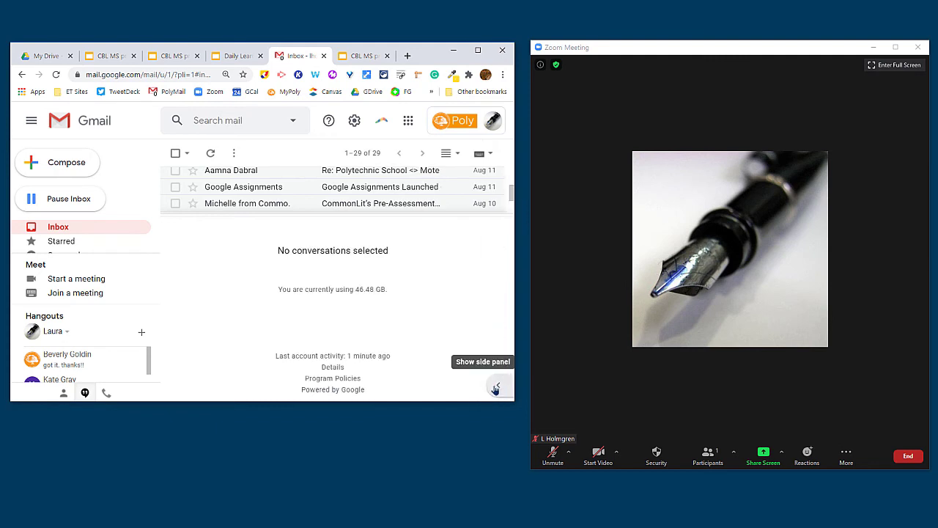
{"action": "left_click", "coordinate": [497, 384]}
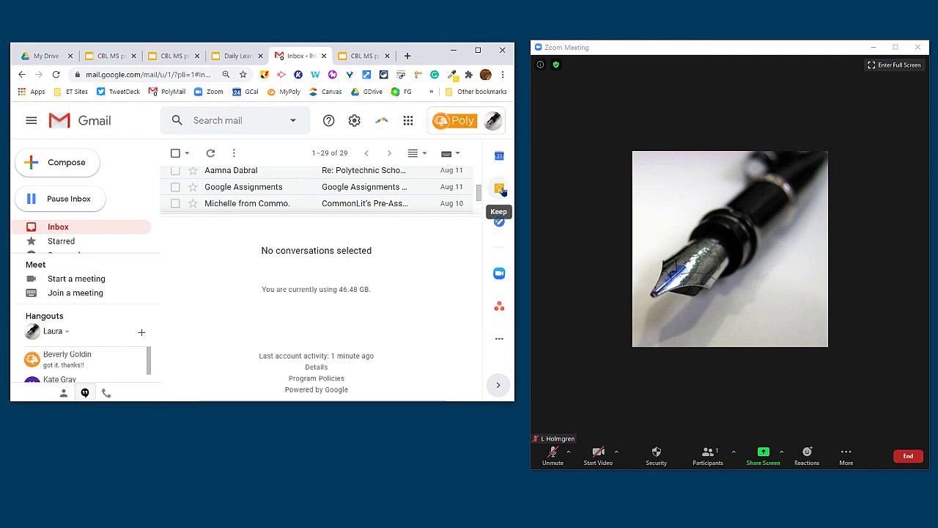
{"action": "left_click", "coordinate": [498, 189]}
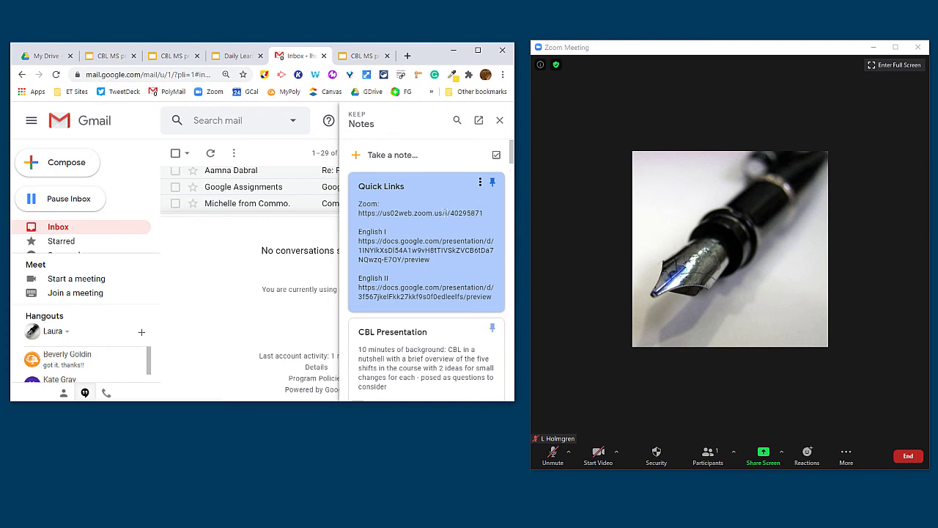
{"action": "left_click", "coordinate": [552, 453]}
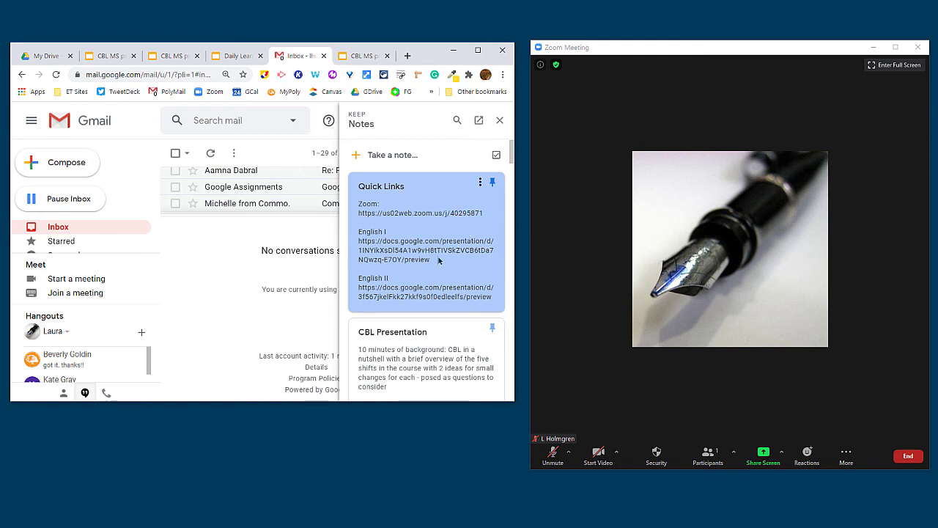
{"action": "mouse_move", "coordinate": [426, 258]}
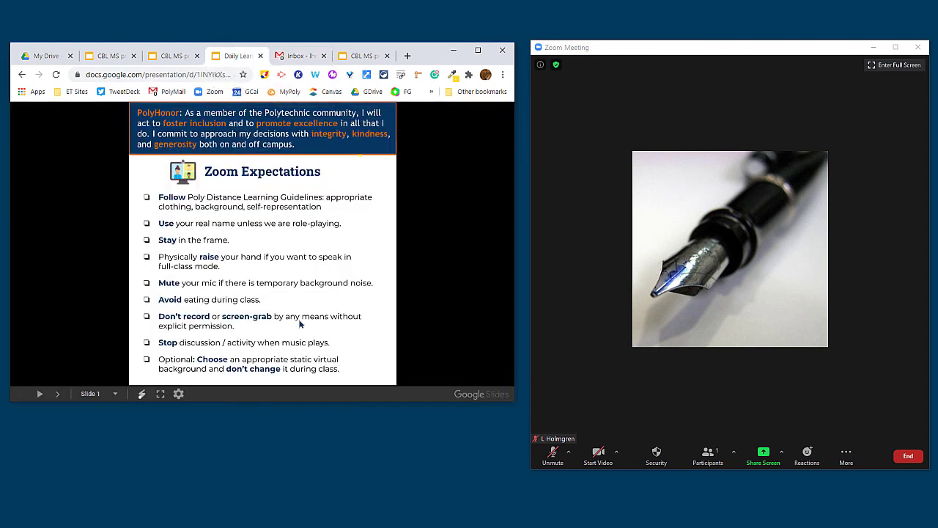
{"action": "mouse_move", "coordinate": [461, 340]}
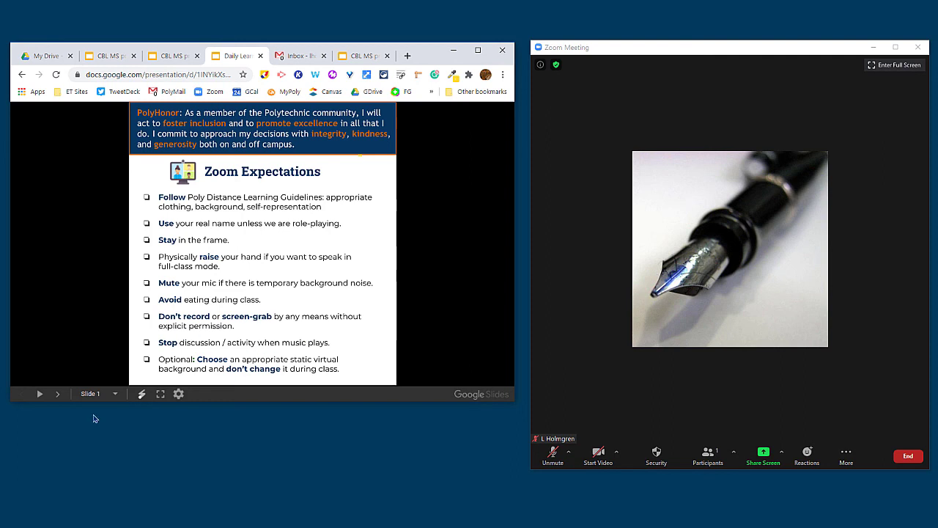
Page the Daily Learning preview through Hand Signals to slide 3, Orientation
{"action": "left_click", "coordinate": [58, 394]}
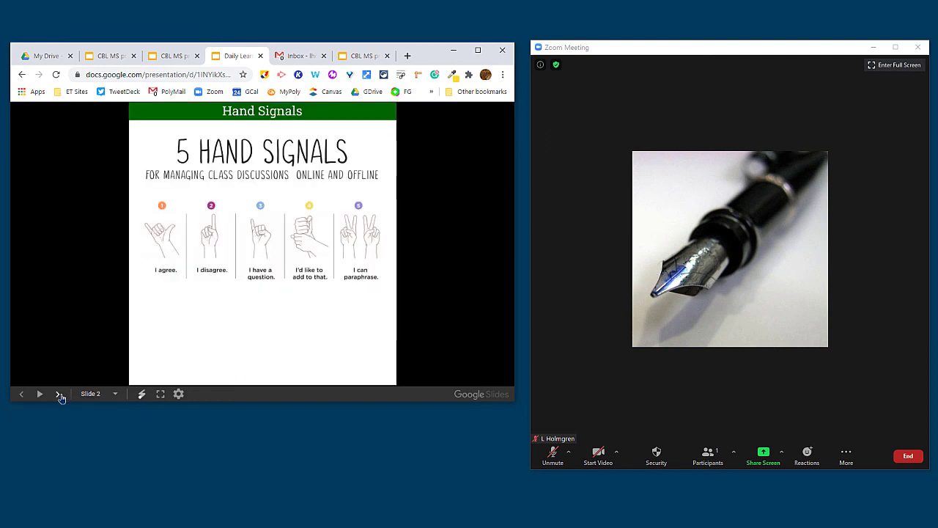
{"action": "left_click", "coordinate": [61, 393]}
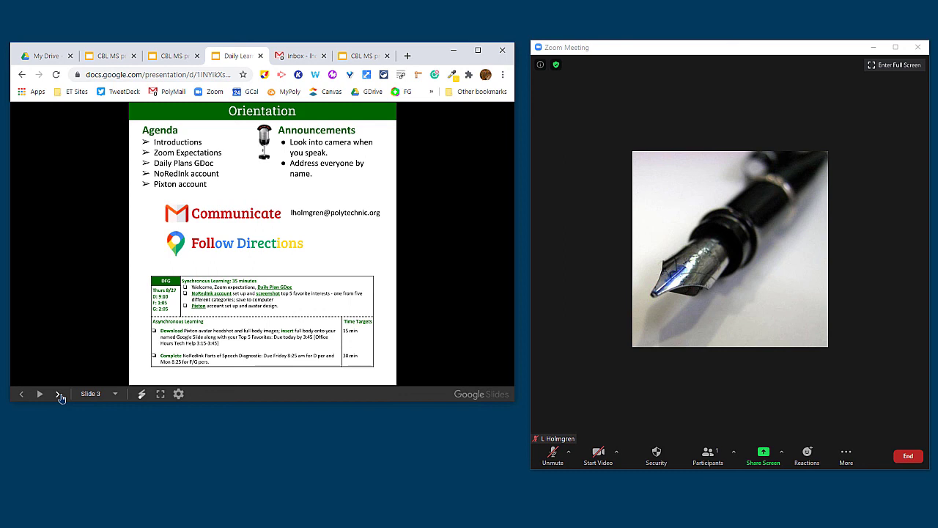
{"action": "mouse_move", "coordinate": [237, 177]}
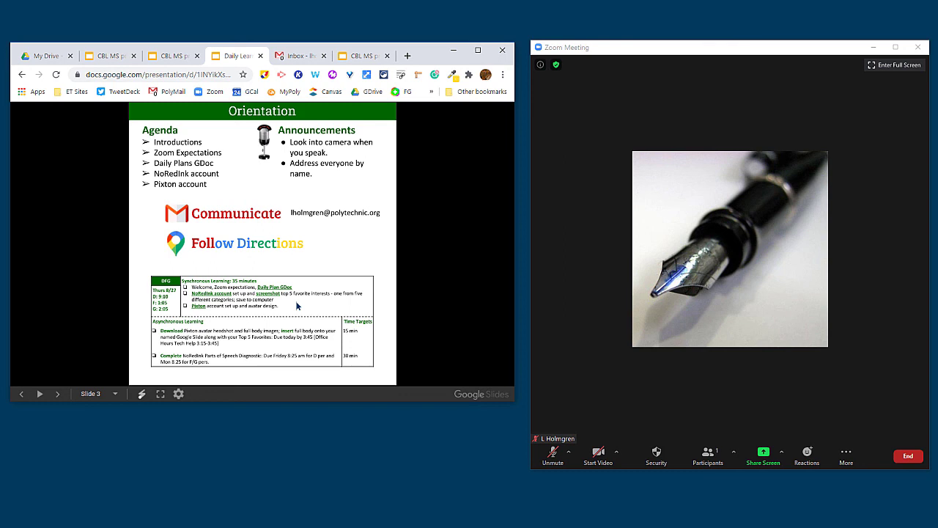
{"action": "mouse_move", "coordinate": [340, 453]}
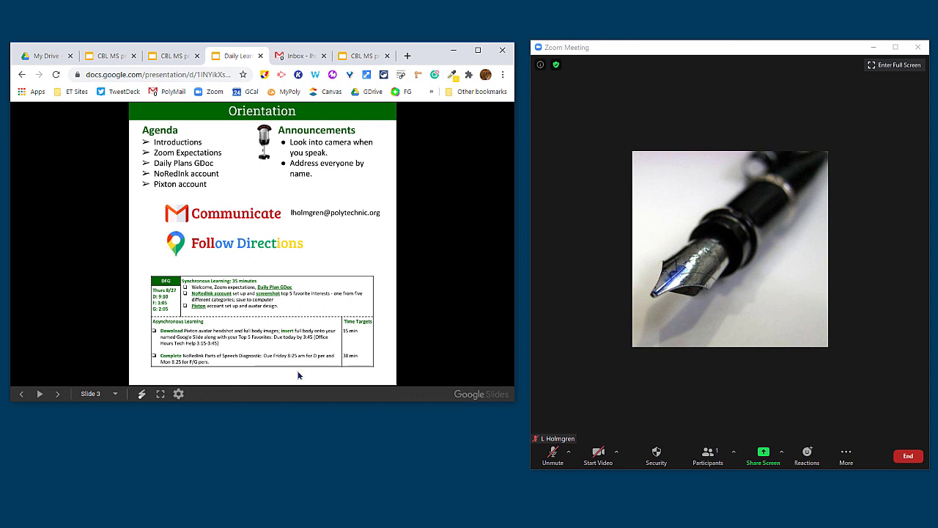
{"action": "mouse_move", "coordinate": [267, 438]}
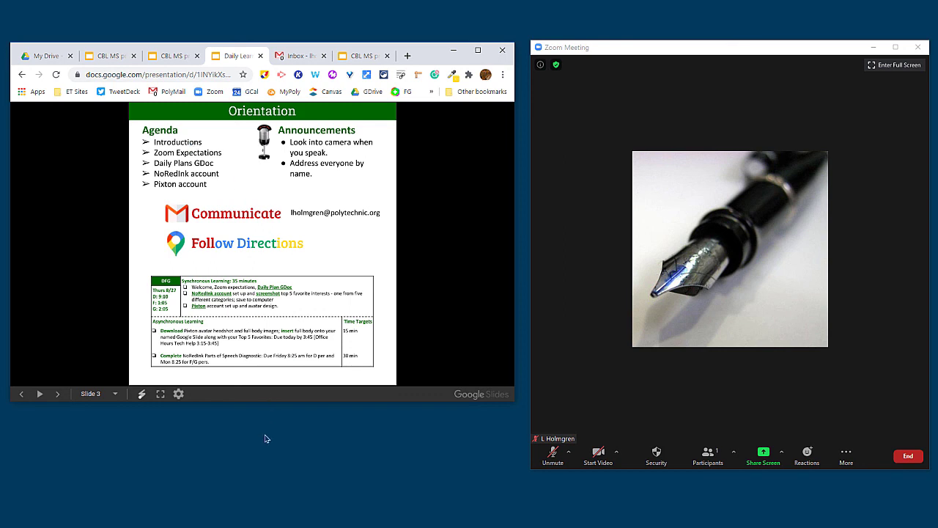
{"action": "mouse_move", "coordinate": [397, 479]}
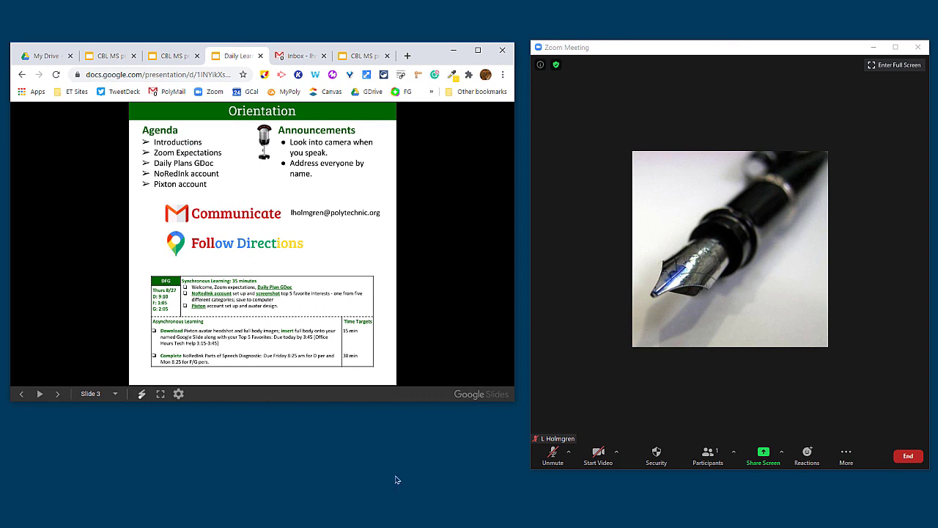